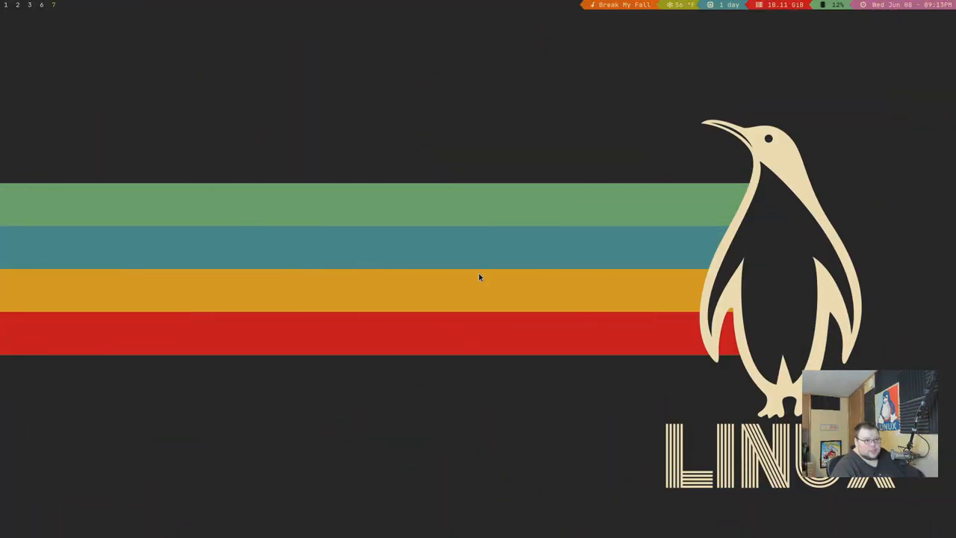
{"action": "mouse_move", "coordinate": [619, 288]}
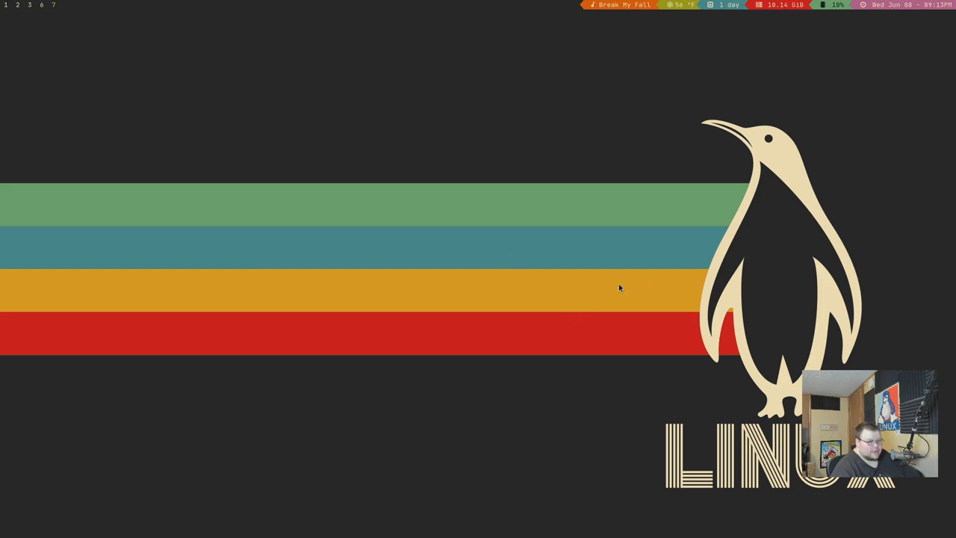
{"action": "mouse_move", "coordinate": [666, 209]}
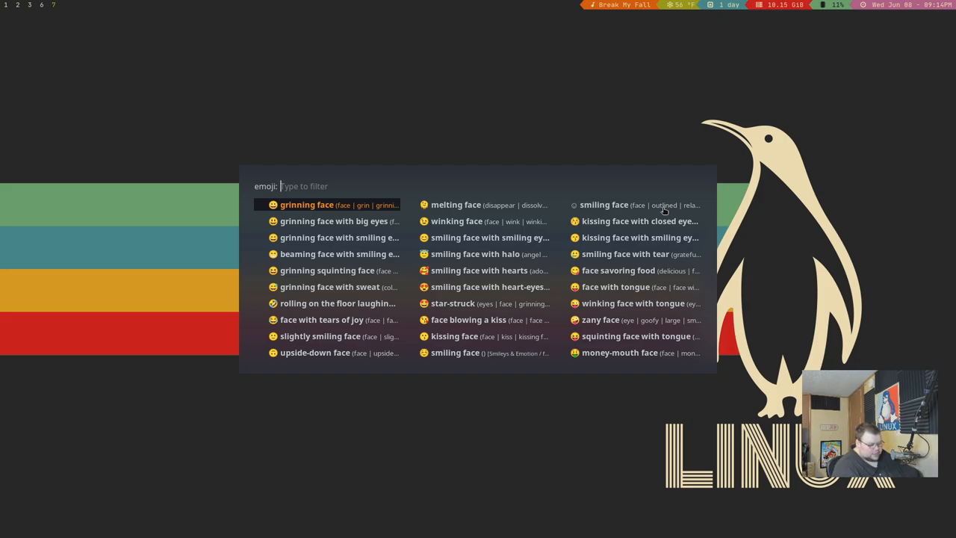
Step: Launch nvim and insert the 🤣 emoji via Rofi's 'roll' filter, then filter 'co' and 'hand'
{"action": "type", "text": "roll"}
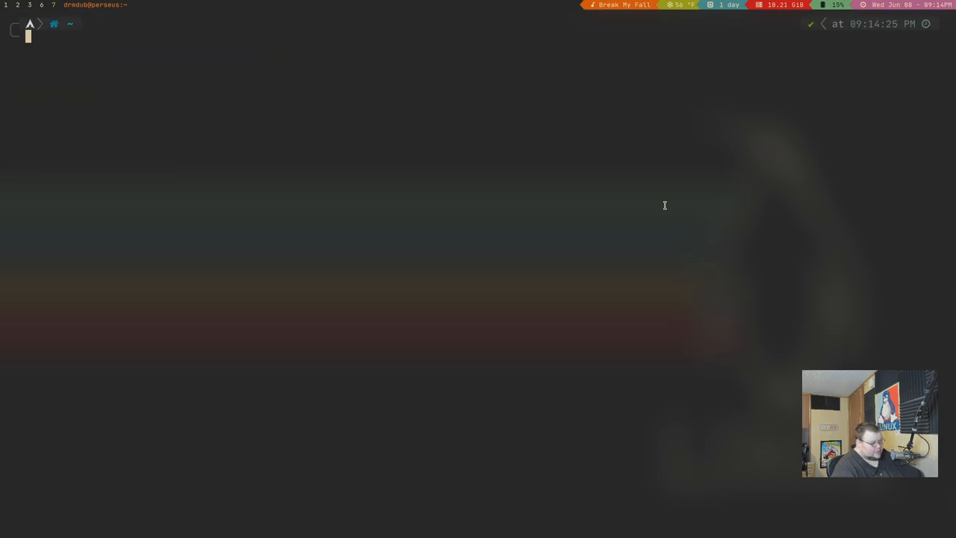
{"action": "type", "text": "nvim"}
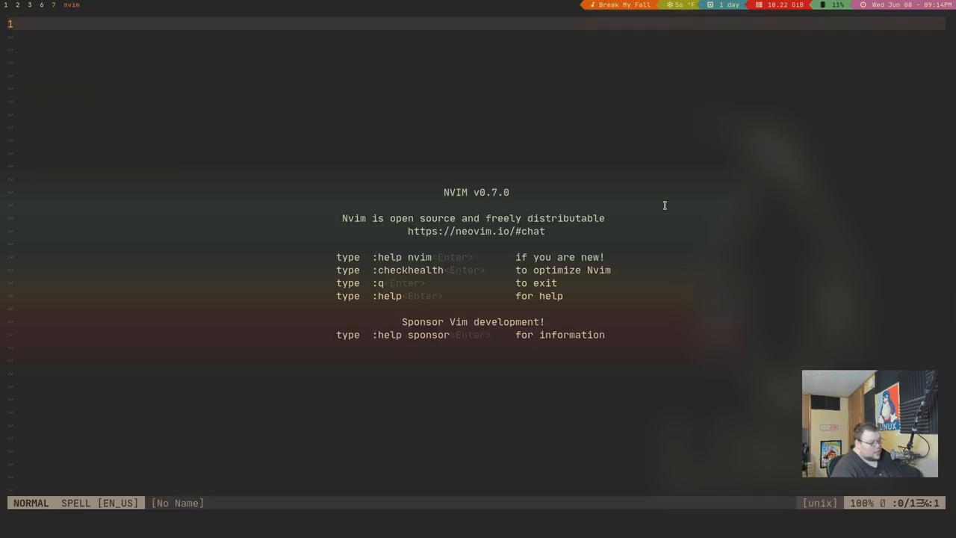
{"action": "type", "text": "🤣"}
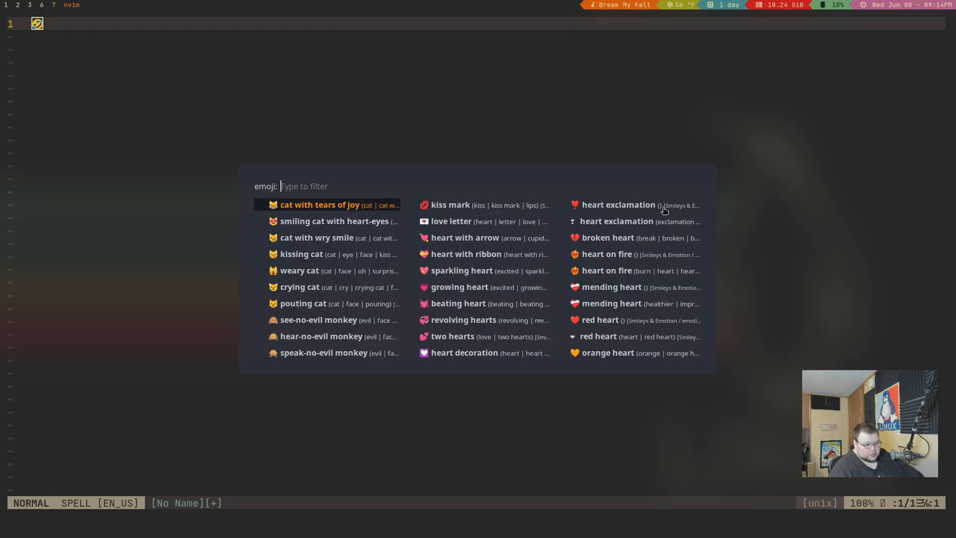
{"action": "type", "text": "co"}
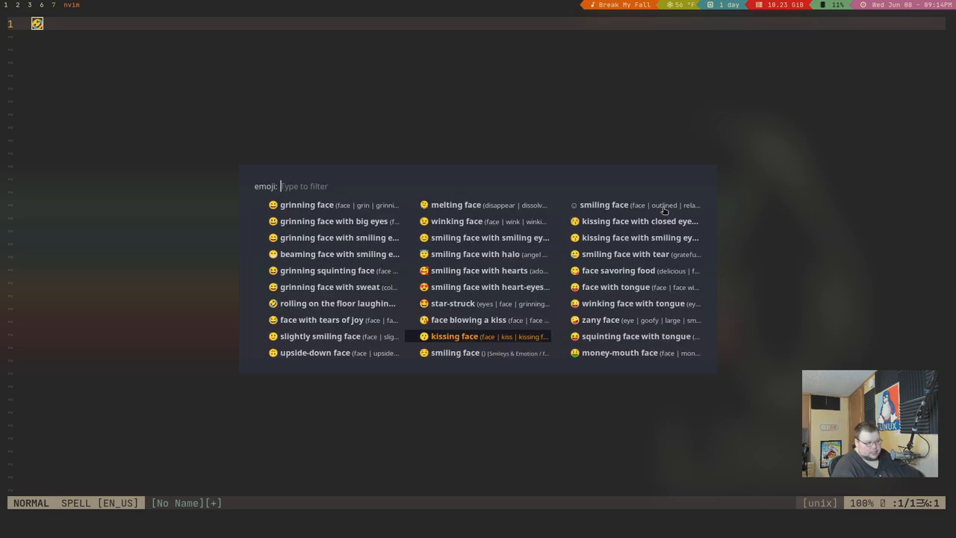
{"action": "type", "text": "hand"}
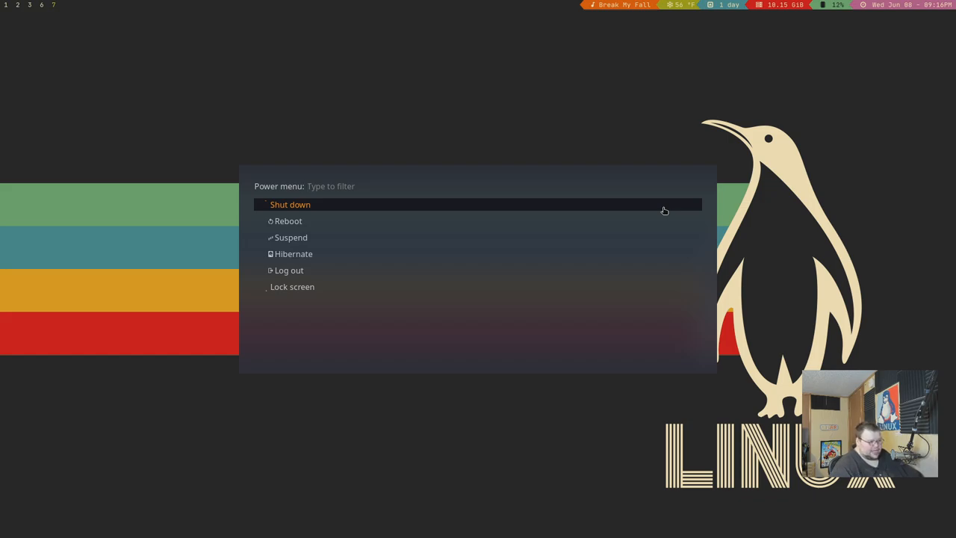
{"action": "key", "text": "Down"}
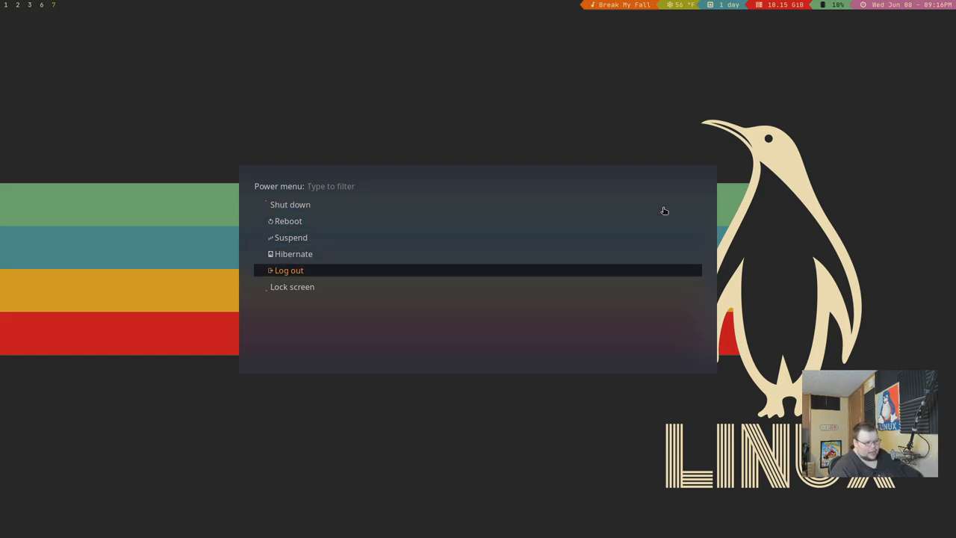
{"action": "key", "text": "Down"}
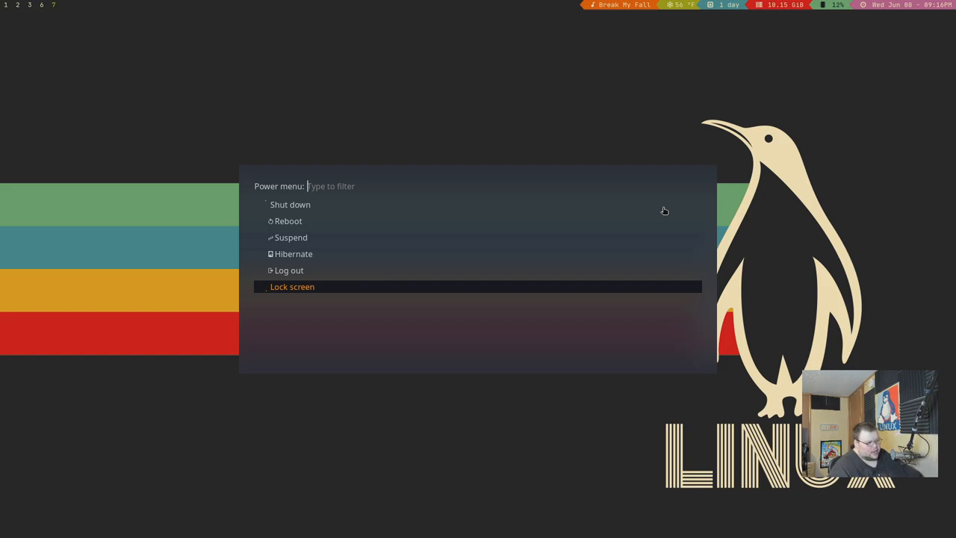
{"action": "key", "text": "Up"}
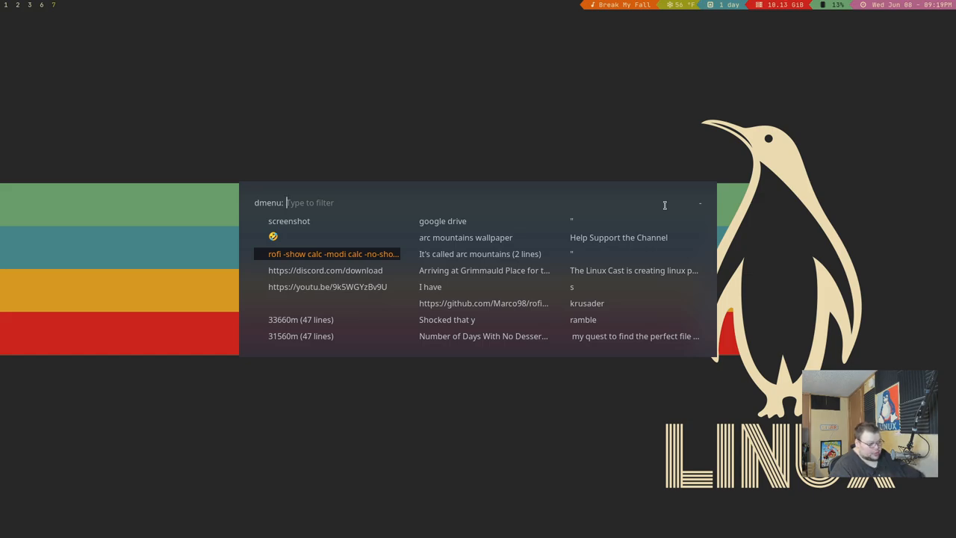
Step: Select the rofi calc command in the clipboard history to copy it
{"action": "key", "text": "Escape"}
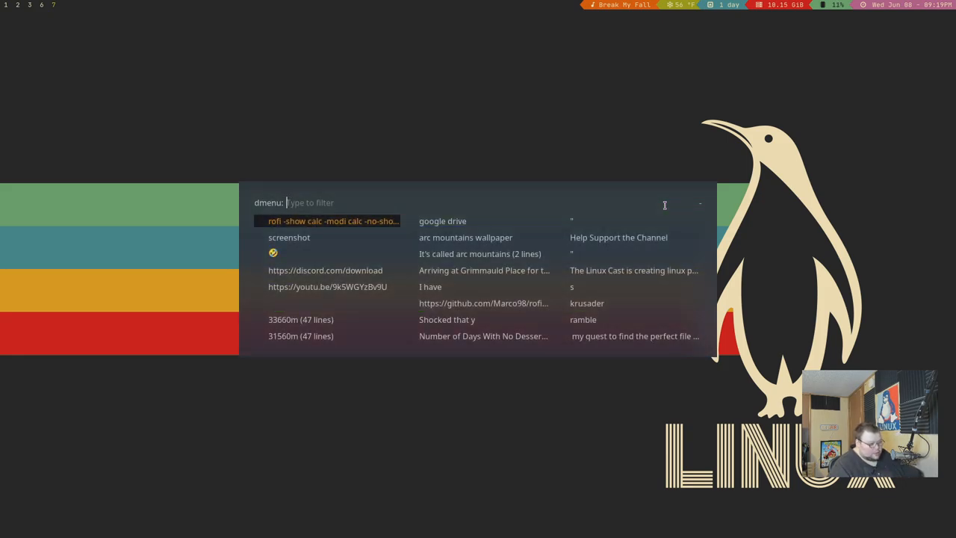
{"action": "key", "text": "Down"}
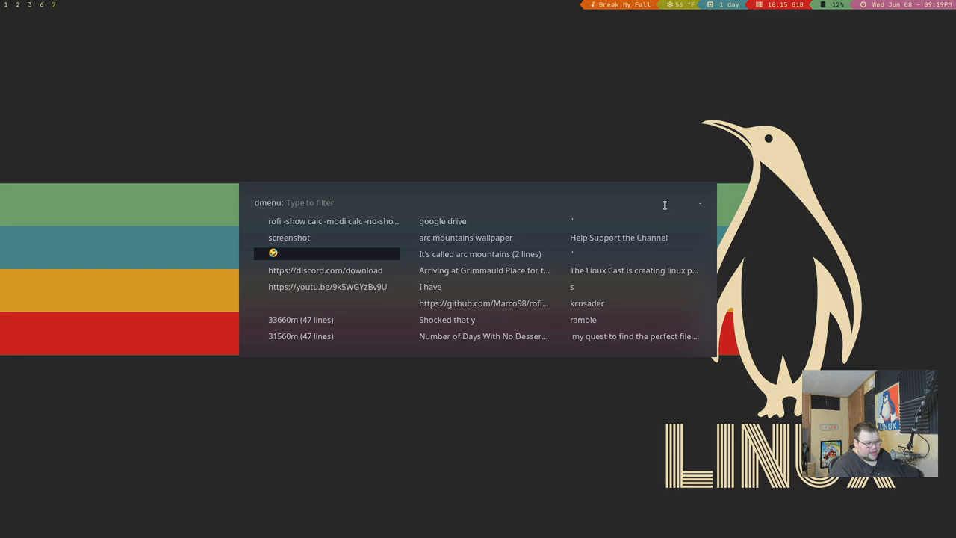
{"action": "key", "text": "Up"}
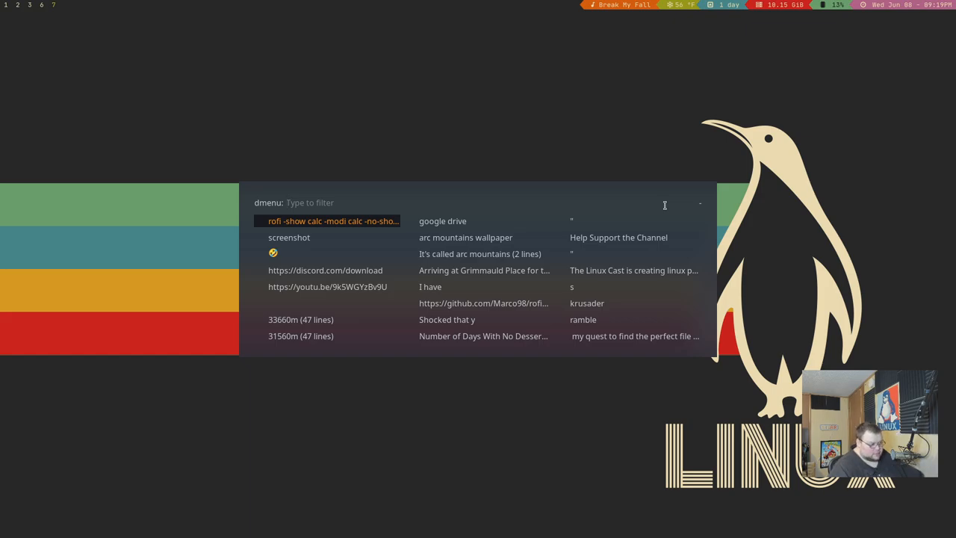
{"action": "key", "text": "Escape"}
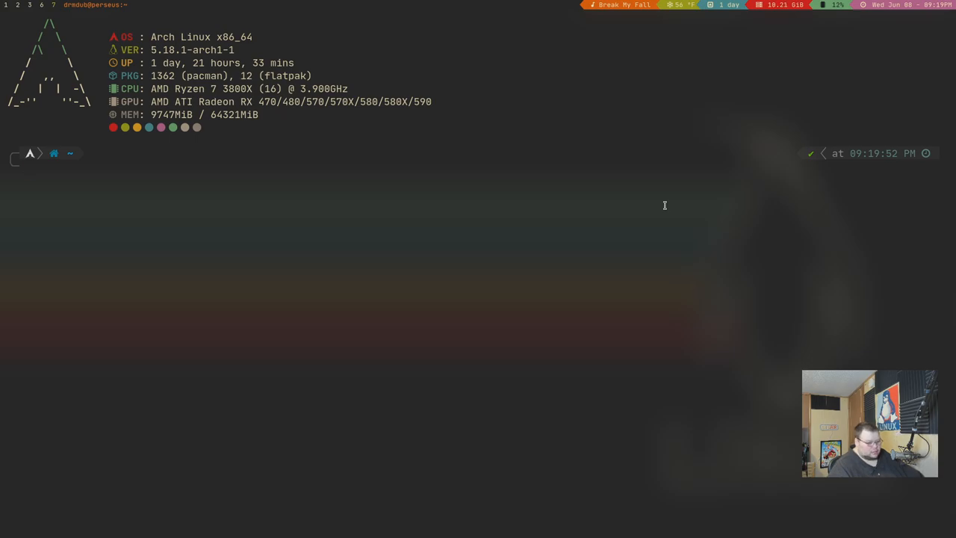
Step: Paste and run the rofi calc command, then evaluate expressions like 2^600 and 2*600
{"action": "key", "text": "Return"}
{"action": "type", "text": "rofi -show calc -modi calc -no-show-match -no-sort"}
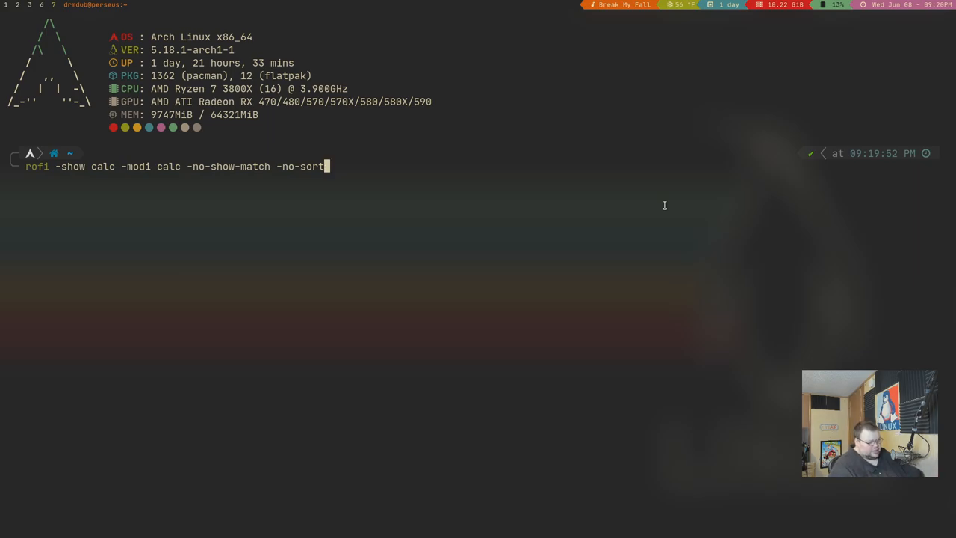
{"action": "key", "text": "Return"}
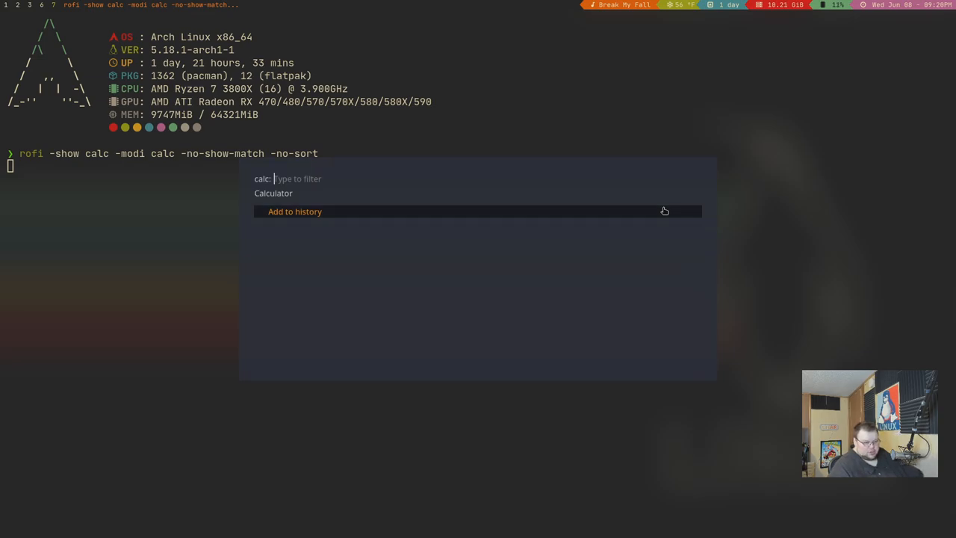
{"action": "type", "text": "2+"}
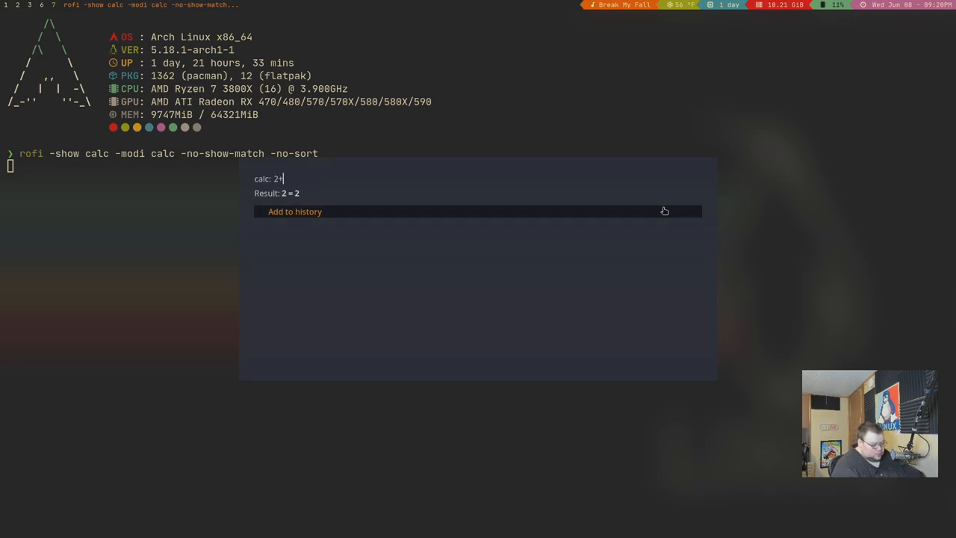
{"action": "type", "text": "2"}
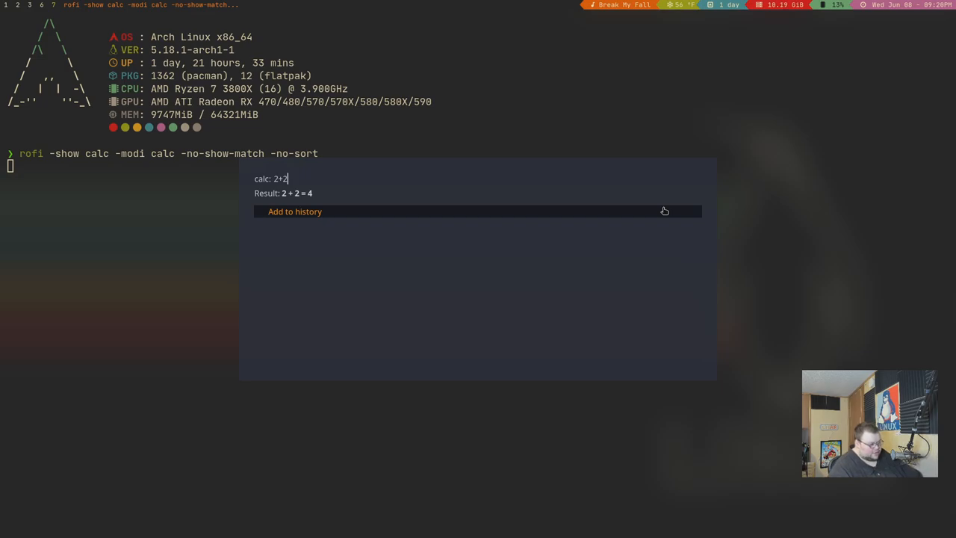
{"action": "type", "text": "2^"}
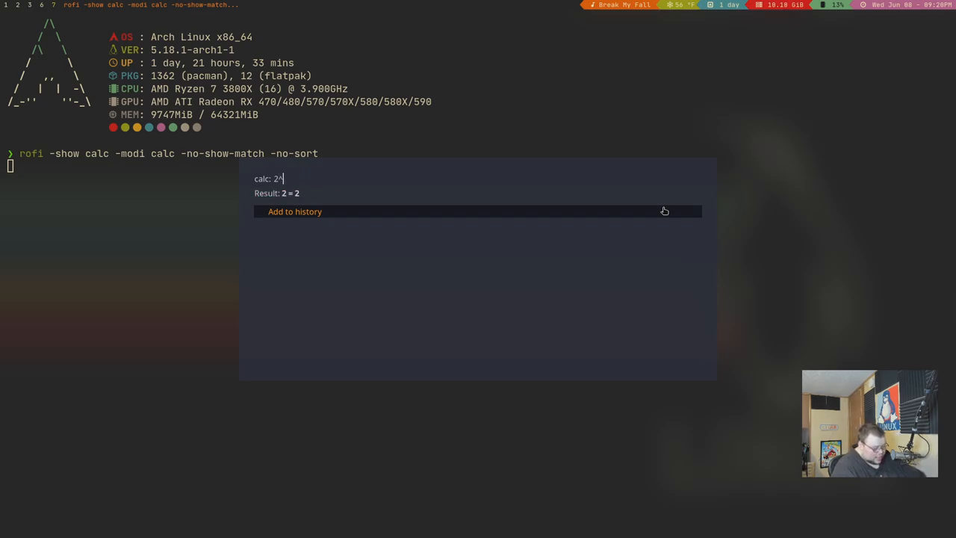
{"action": "type", "text": "600"}
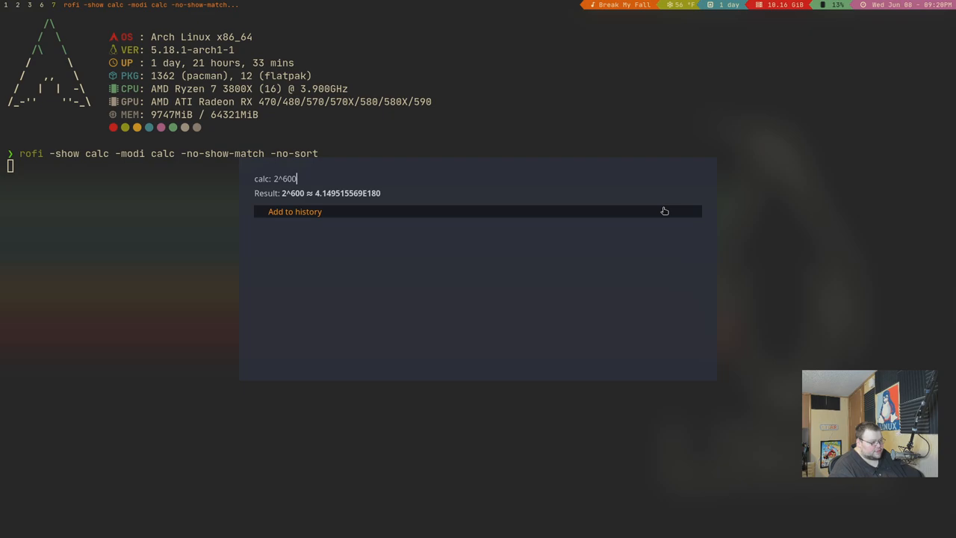
{"action": "key", "text": "BackSpace"}
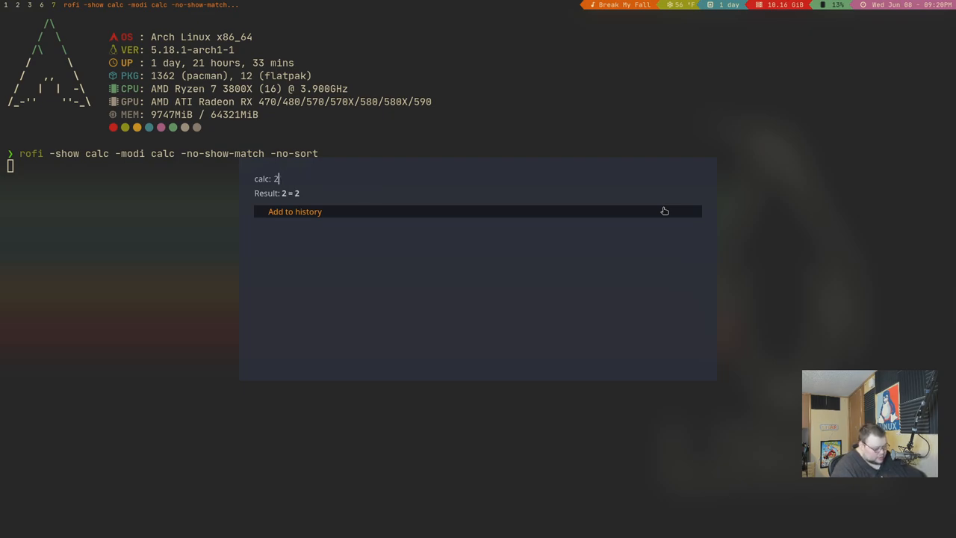
{"action": "type", "text": "*600"}
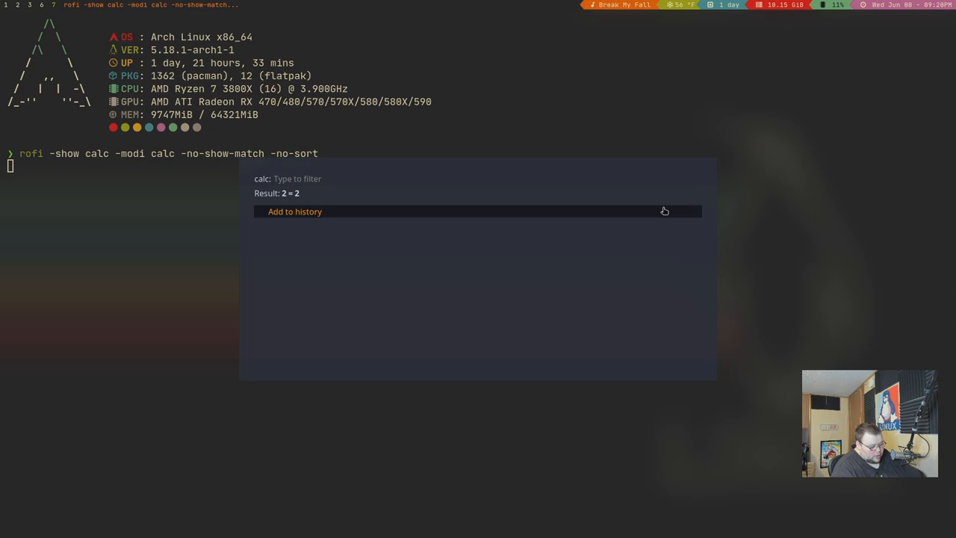
Step: Evaluate 12^7, then the sum 3+5+89+975 for a result of 1072
{"action": "type", "text": "12^"}
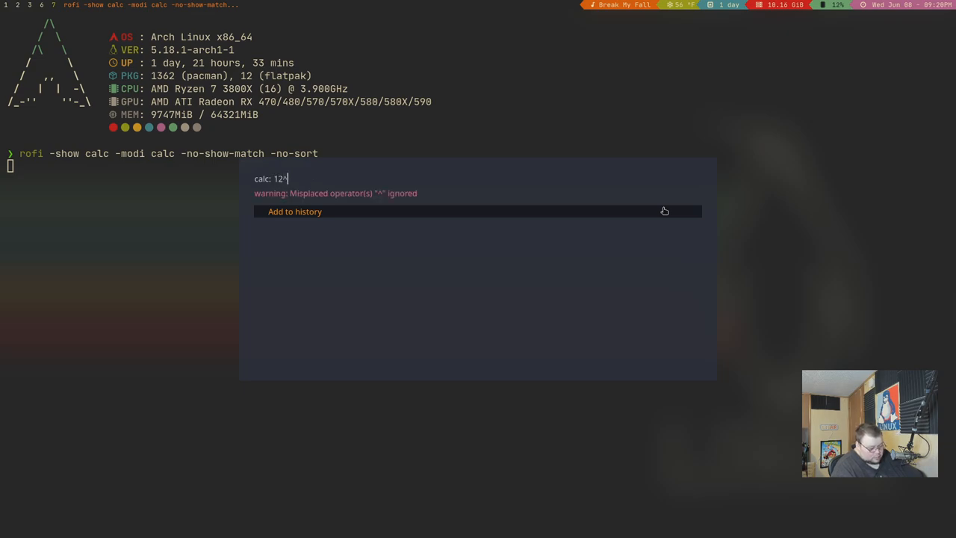
{"action": "type", "text": "7"}
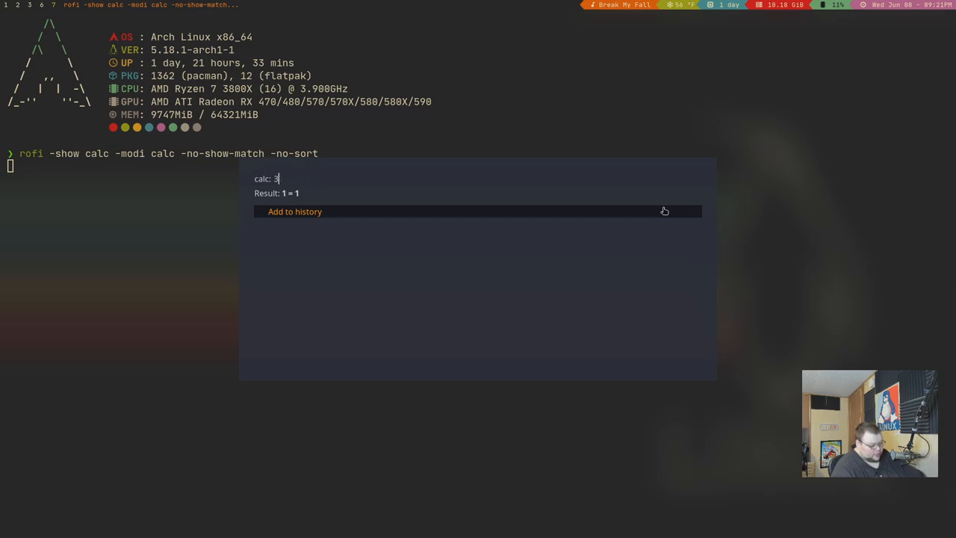
{"action": "type", "text": "+5+"}
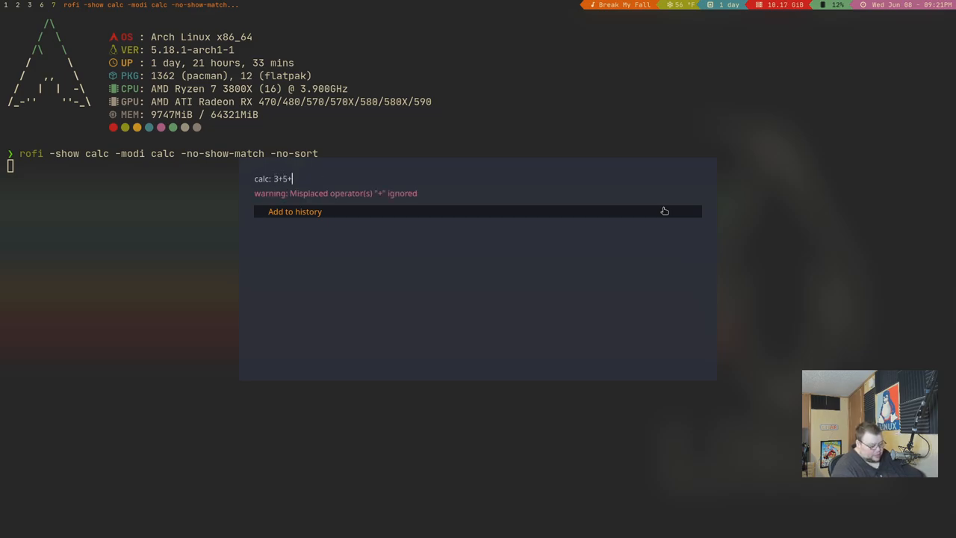
{"action": "type", "text": "89"}
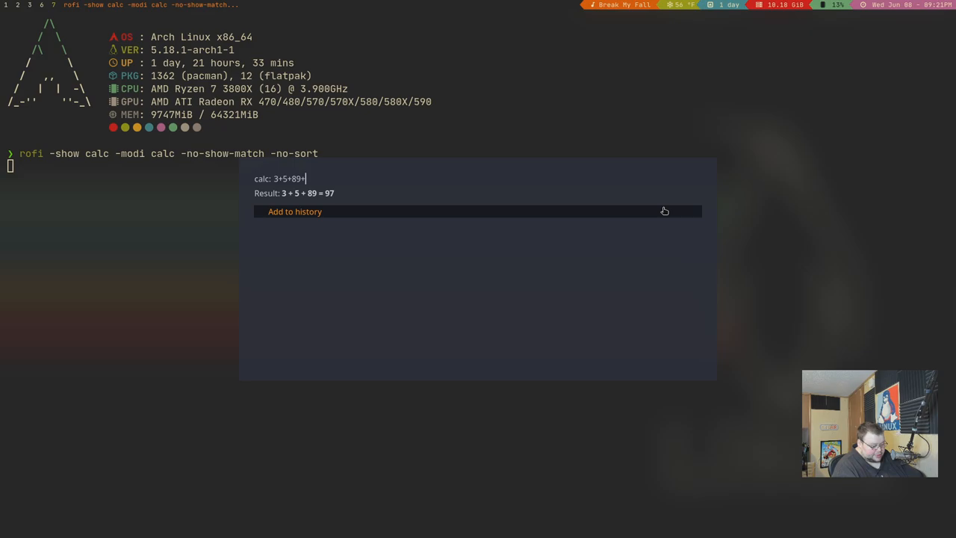
{"action": "type", "text": "975"}
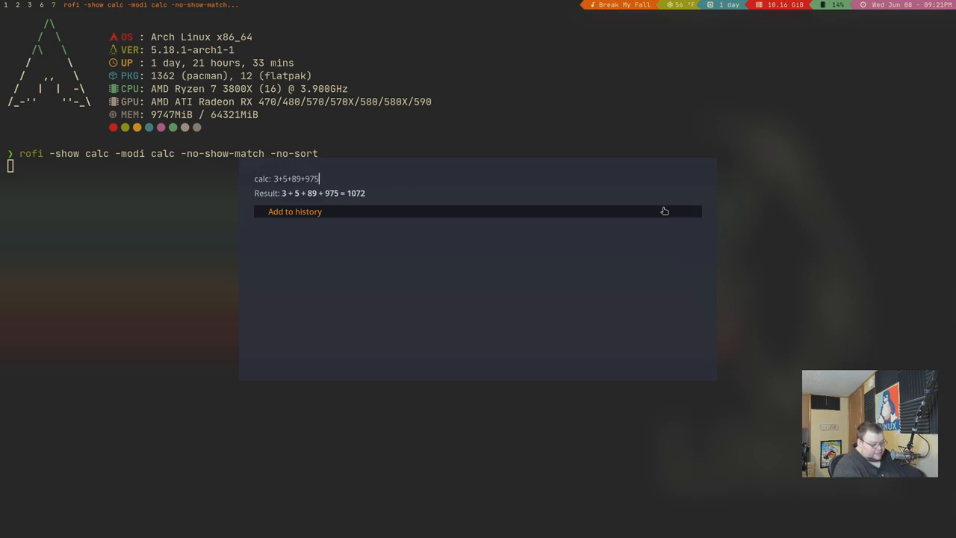
{"action": "type", "text": "+3"}
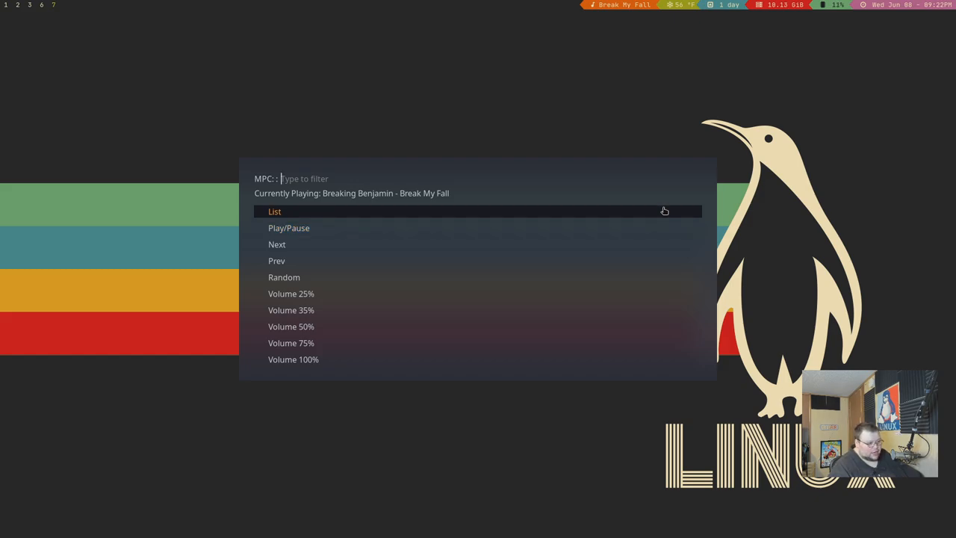
{"action": "left_click", "coordinate": [274, 211]}
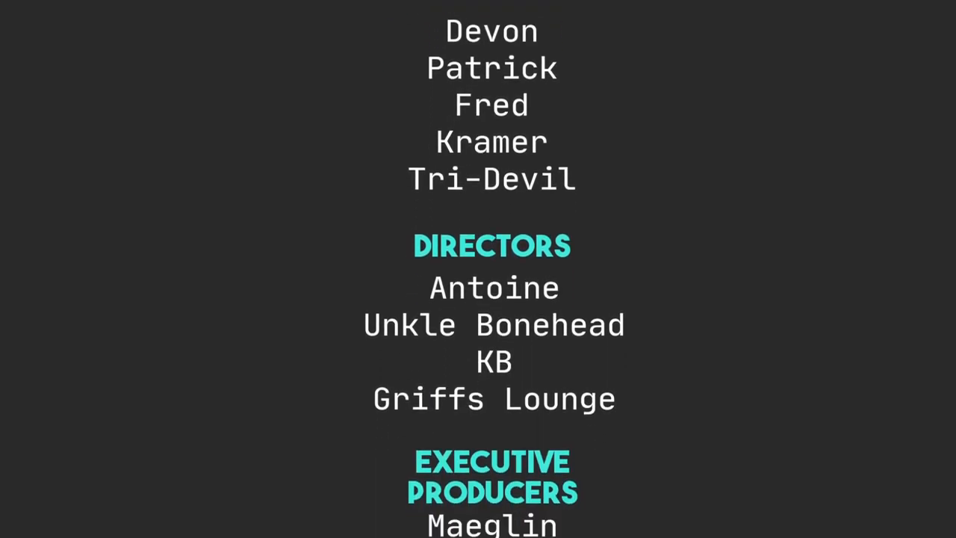
{"action": "scroll", "scroll_direction": "down", "scroll_amount": 3}
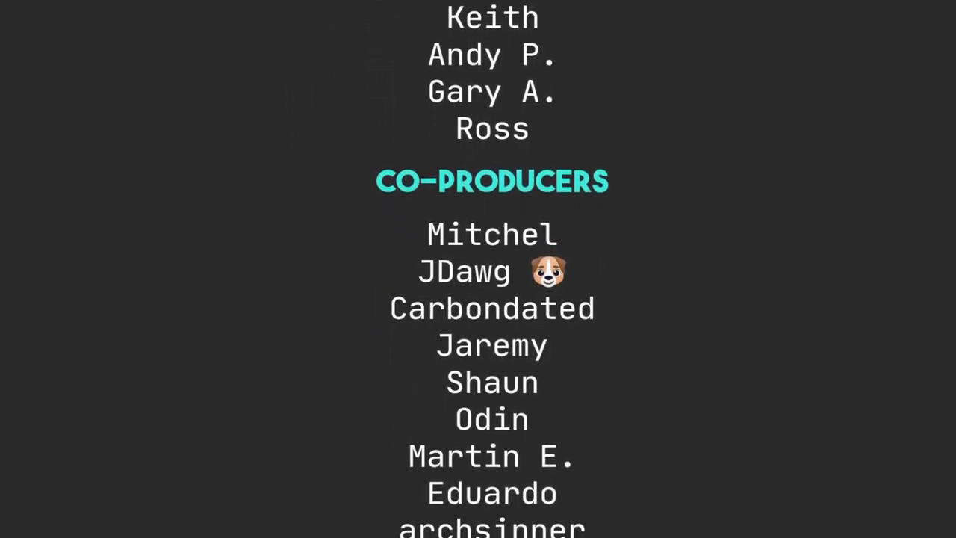
{"action": "scroll", "scroll_direction": "down", "scroll_amount": 3}
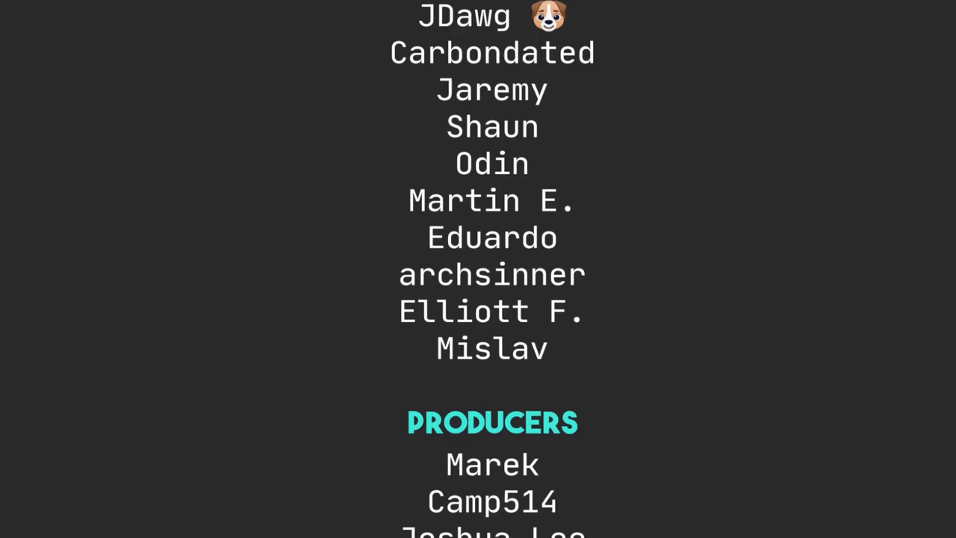
{"action": "scroll", "scroll_direction": "down", "scroll_amount": 3}
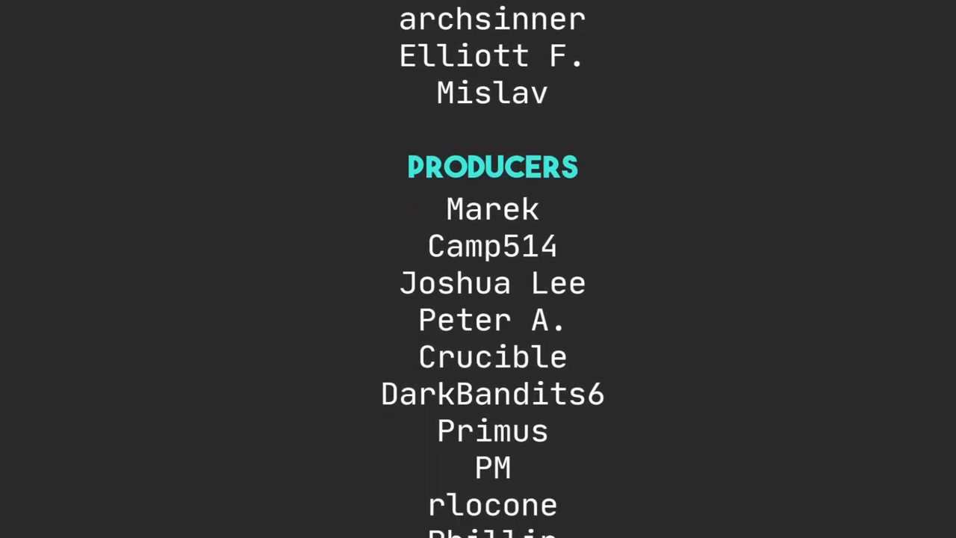